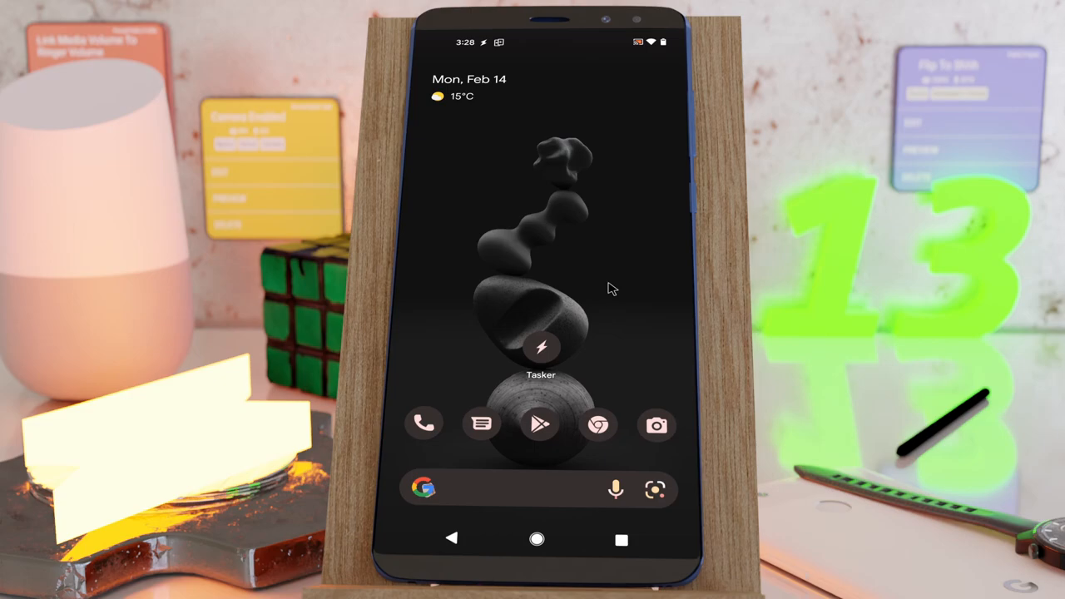
mouse_move(556, 358)
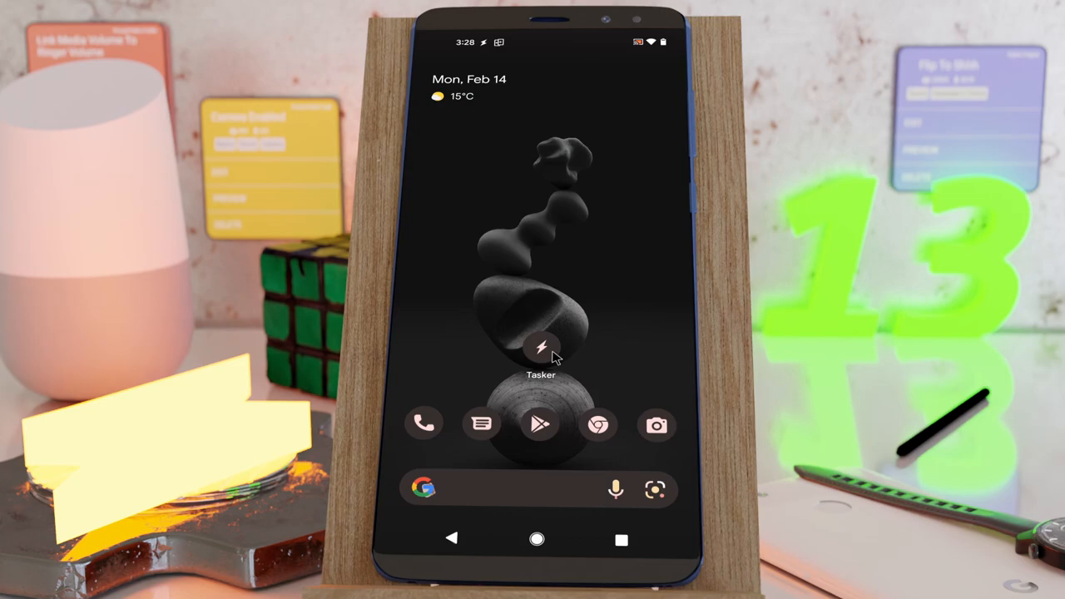
mouse_move(612, 349)
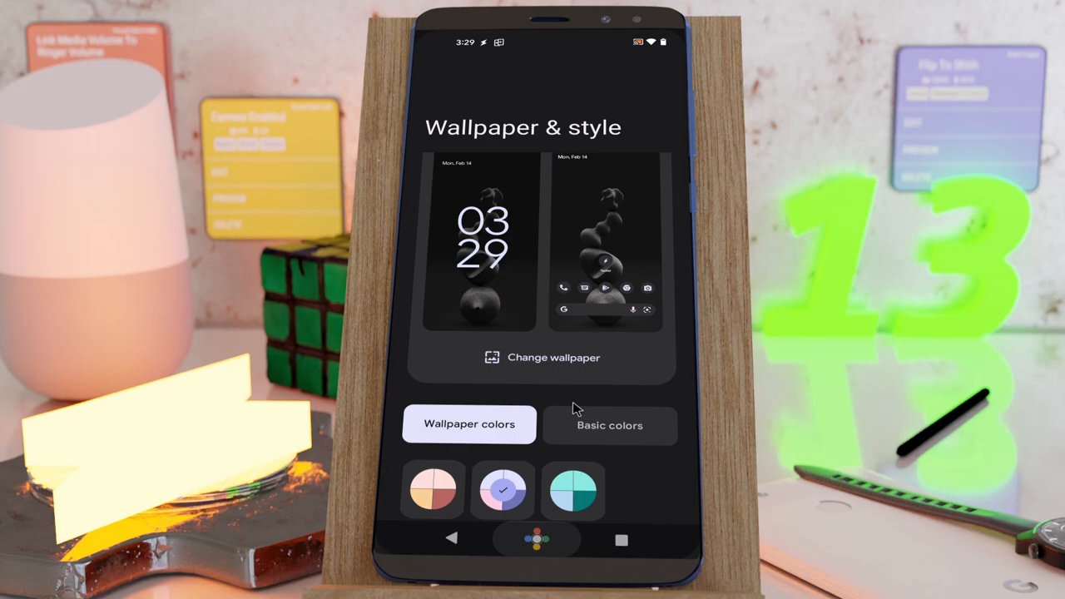
Step: Run the Pick Photo task and choose the recent photo in the system photo picker
scroll("down", 3)
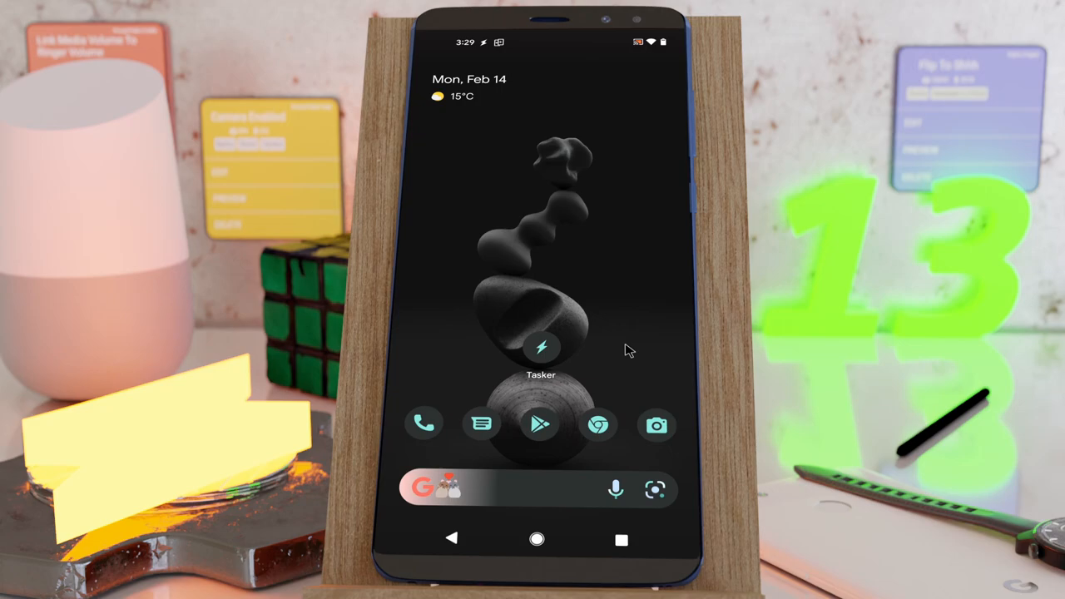
left_click(541, 348)
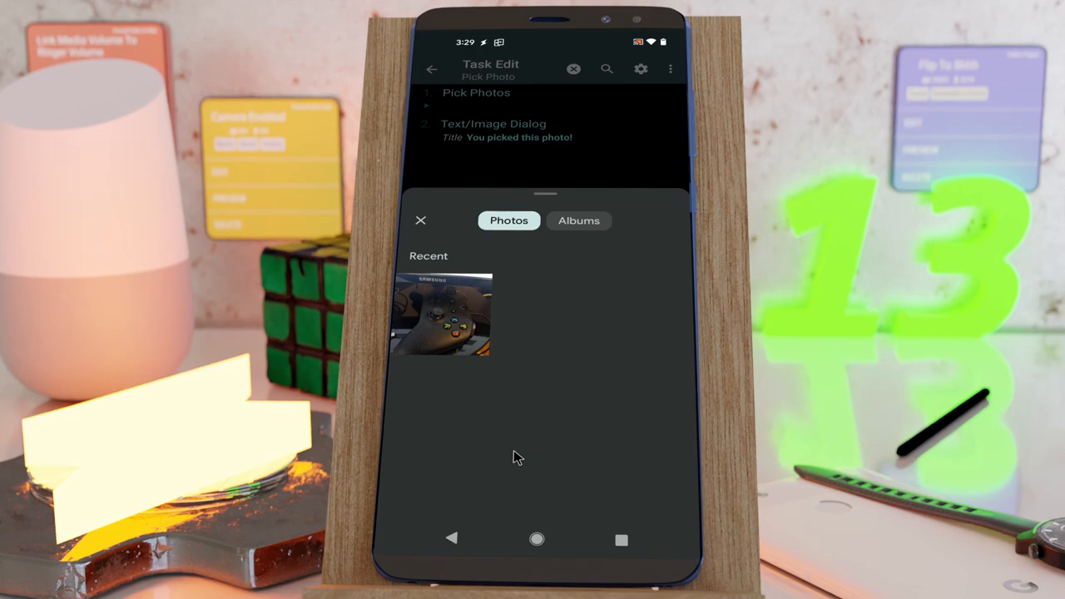
left_click(419, 220)
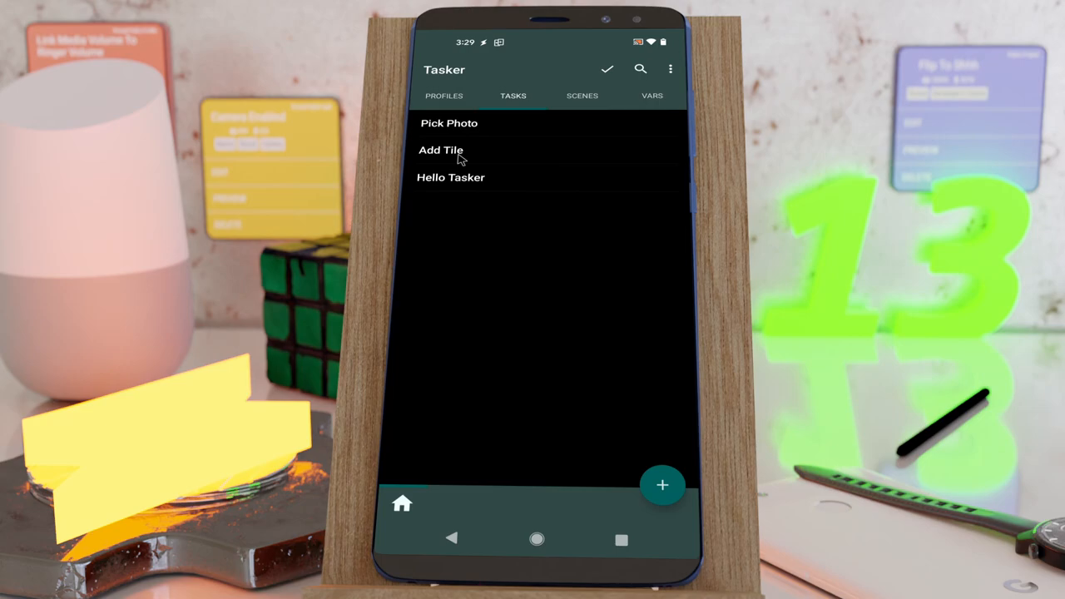
Step: Run the Add Tile task so Android prompts to add a Hello Tasker quick-setting tile
left_click(441, 150)
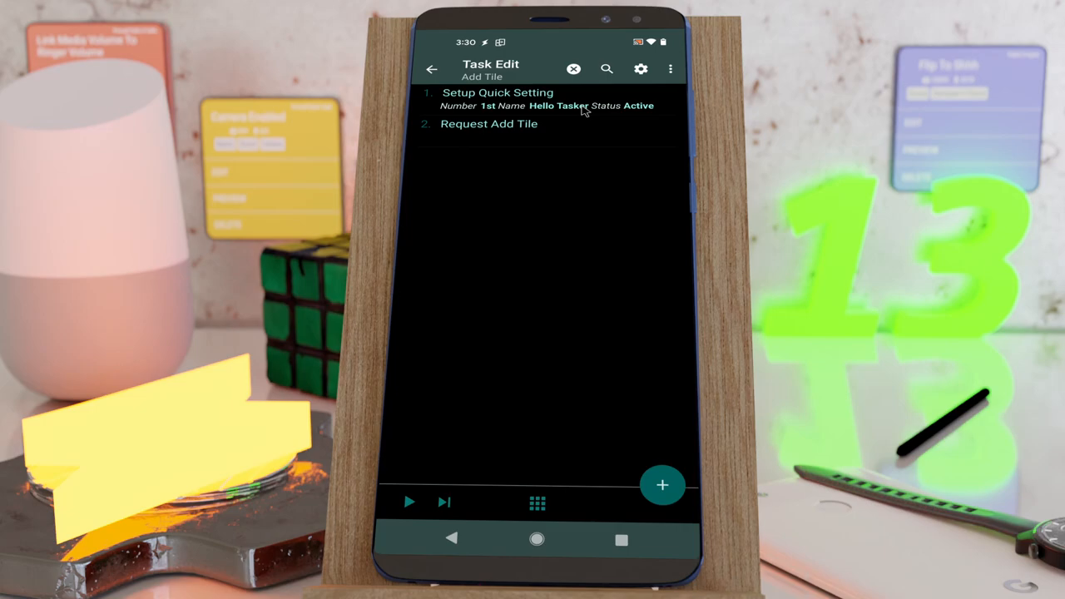
left_click(409, 503)
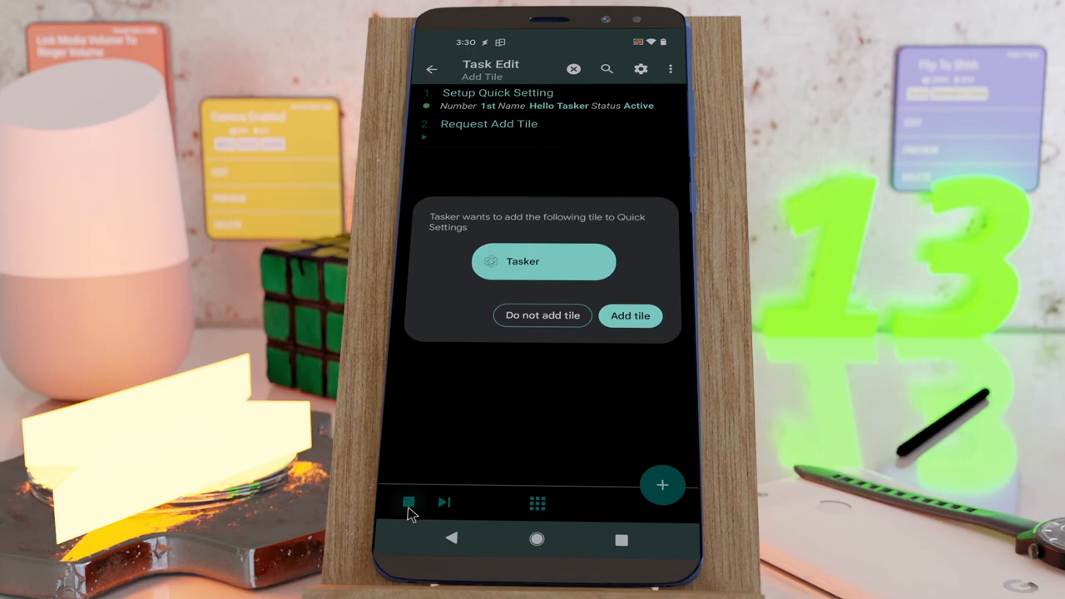
Step: Add the Tasker tile and trigger it, getting the 'Hello Tasker already running' warning
left_click(629, 317)
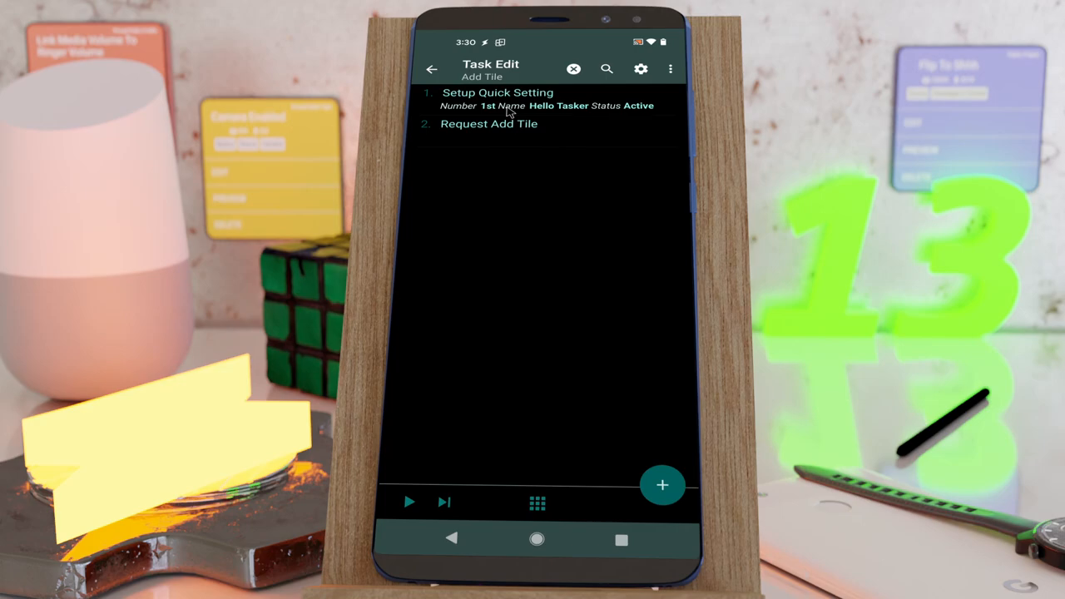
left_click(410, 501)
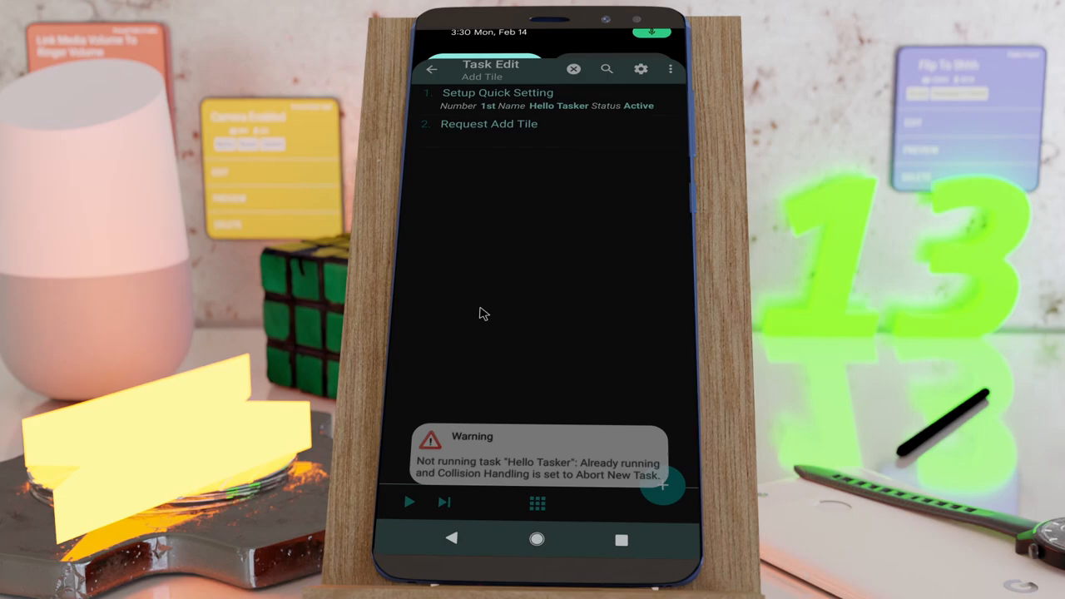